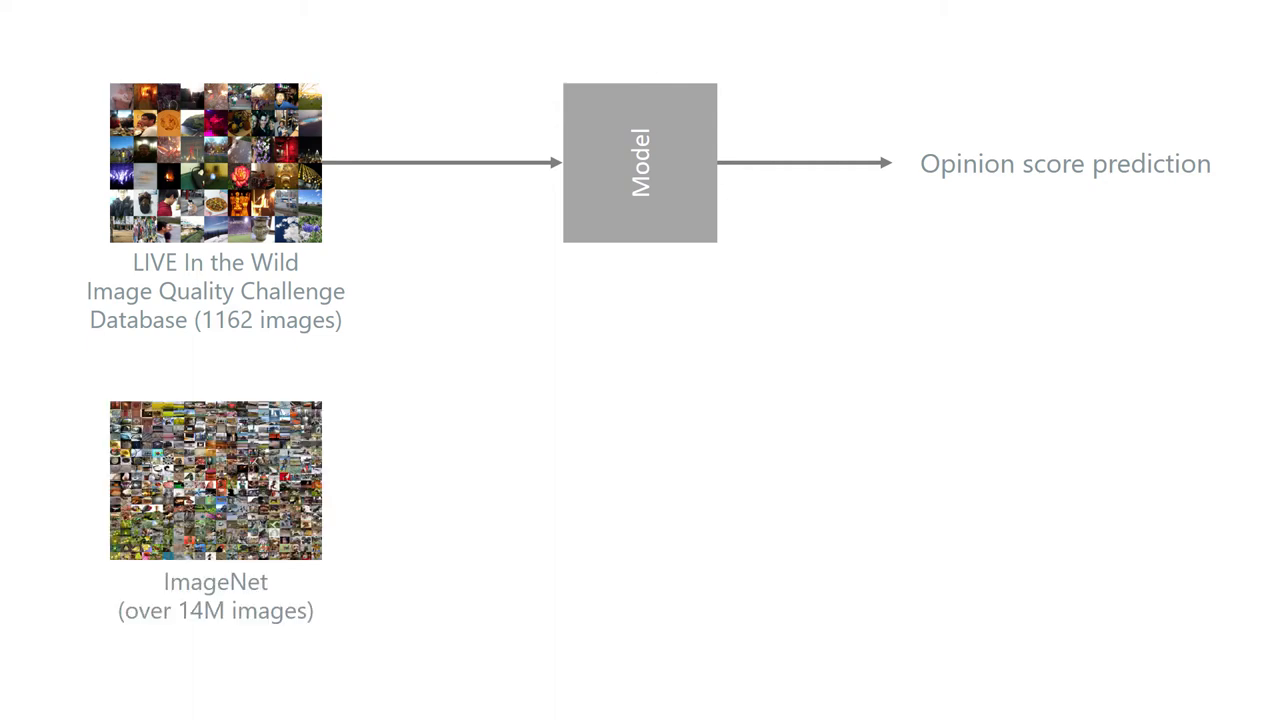
pyautogui.press('right')
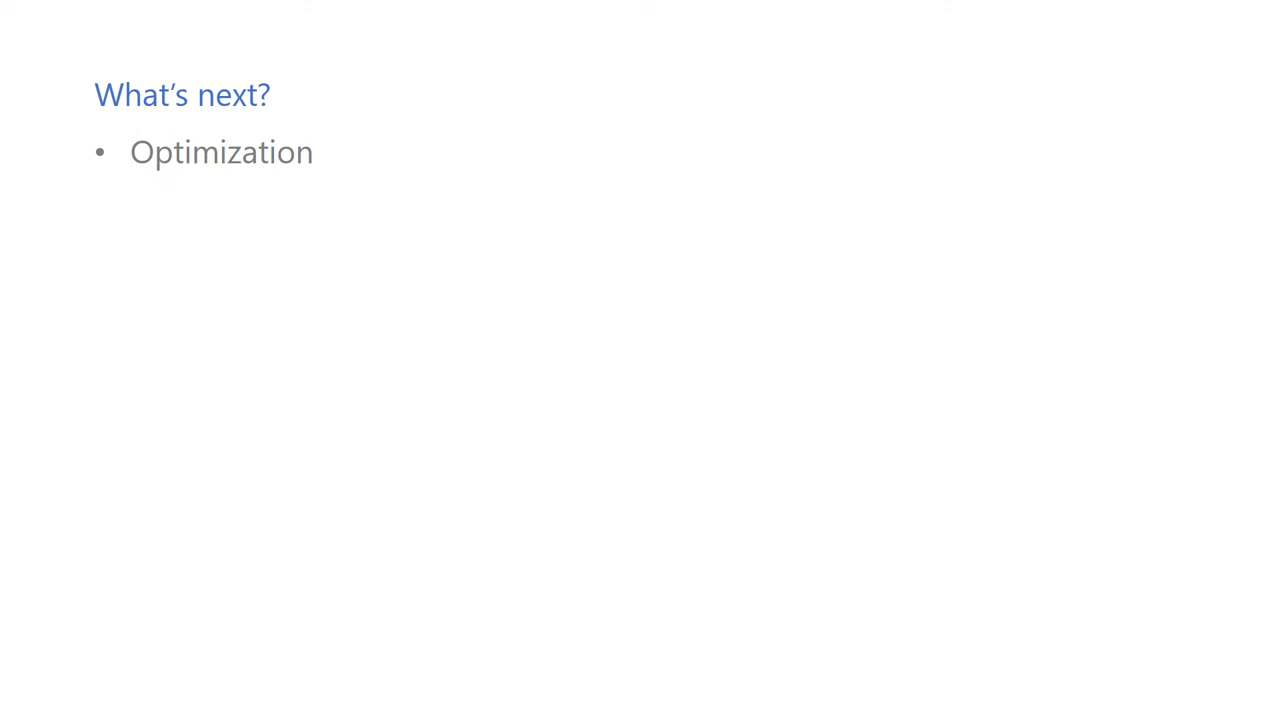